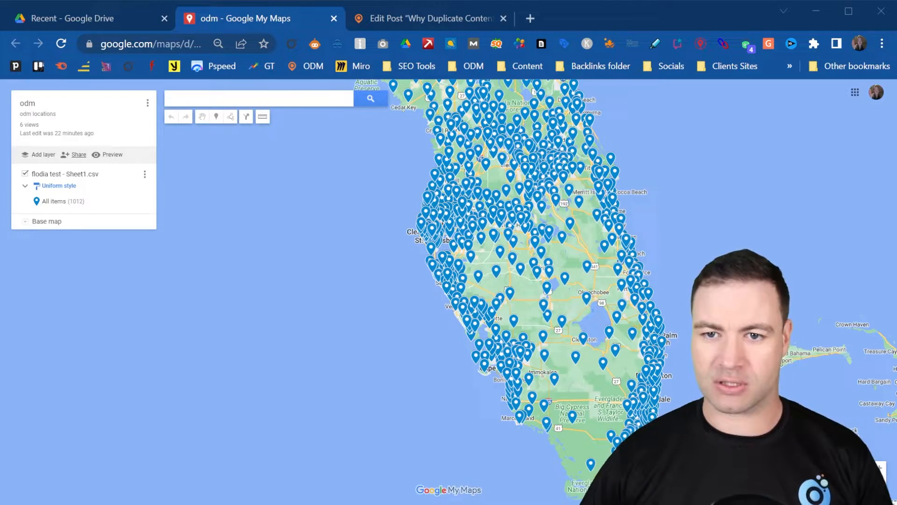
Step: Enable 'Let others search for and find this map on the internet' in sharing settings
left_click(79, 155)
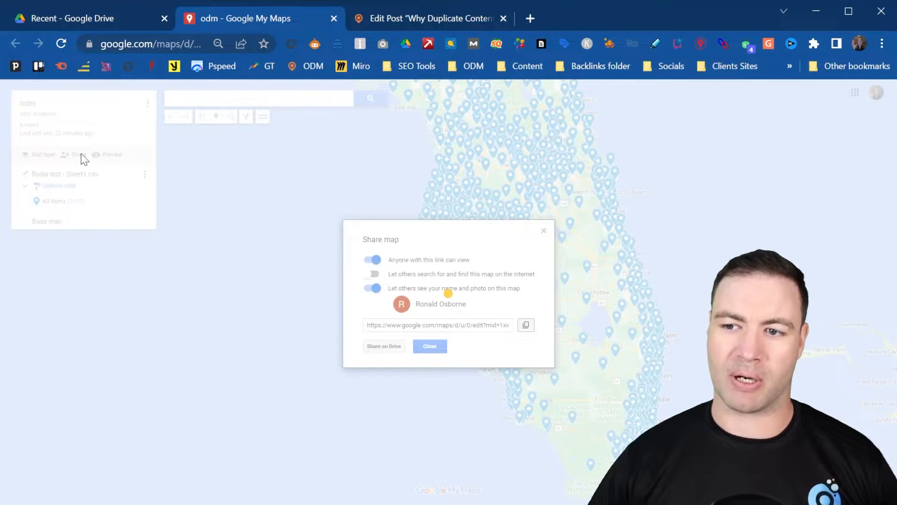
left_click(372, 274)
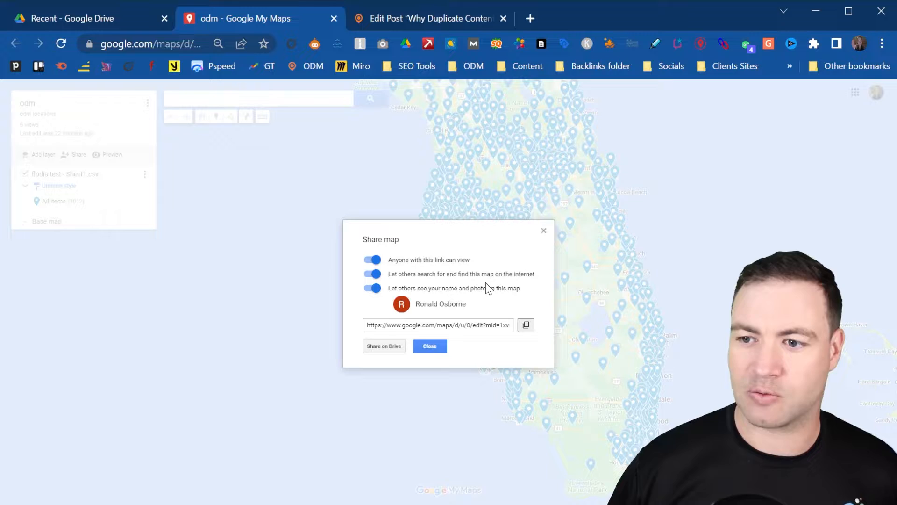
left_click(429, 345)
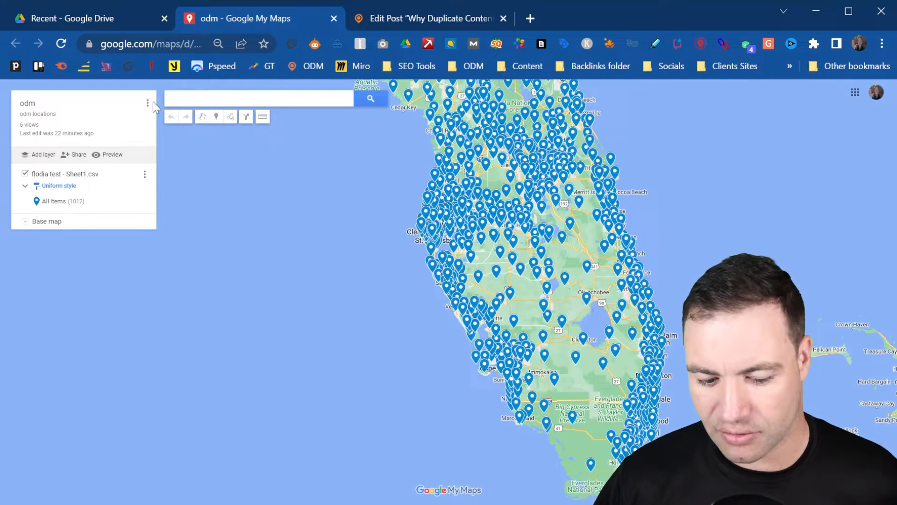
Step: Get the map's iframe code via 'Embed on my site' and return to the Edit Post tab
left_click(148, 104)
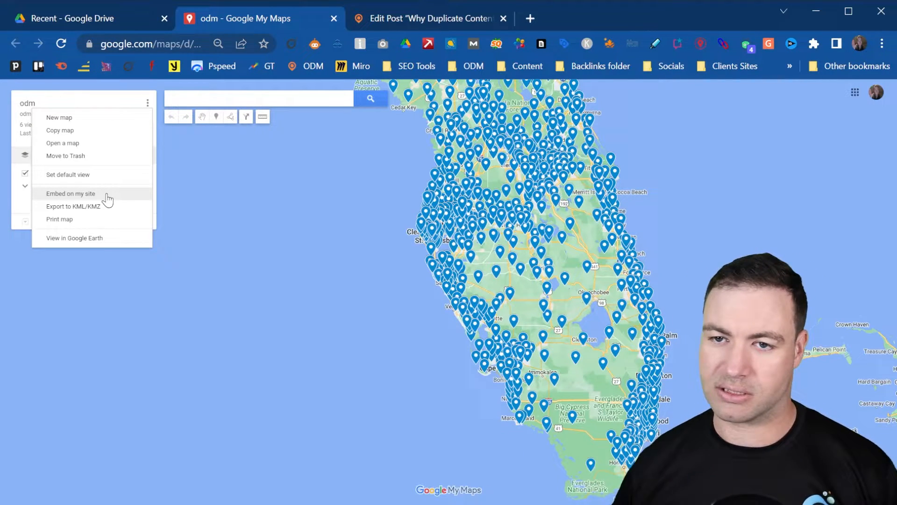
left_click(70, 193)
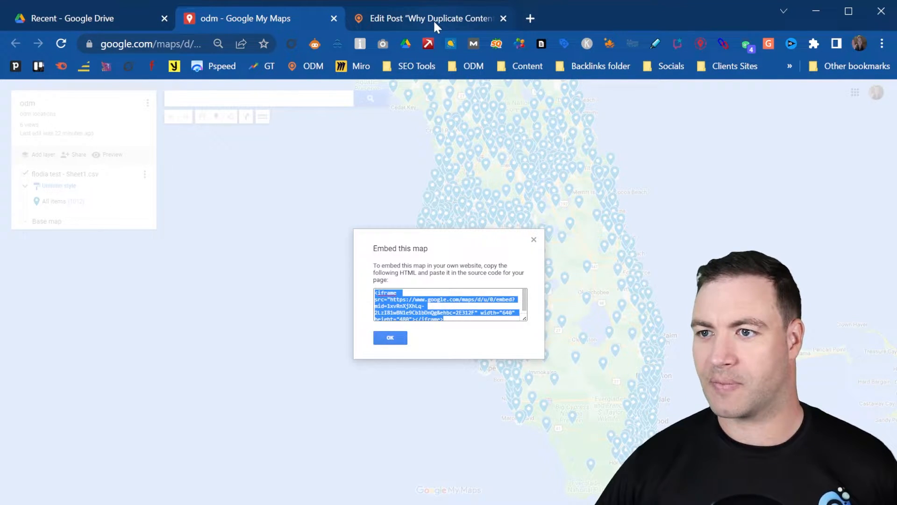
left_click(426, 19)
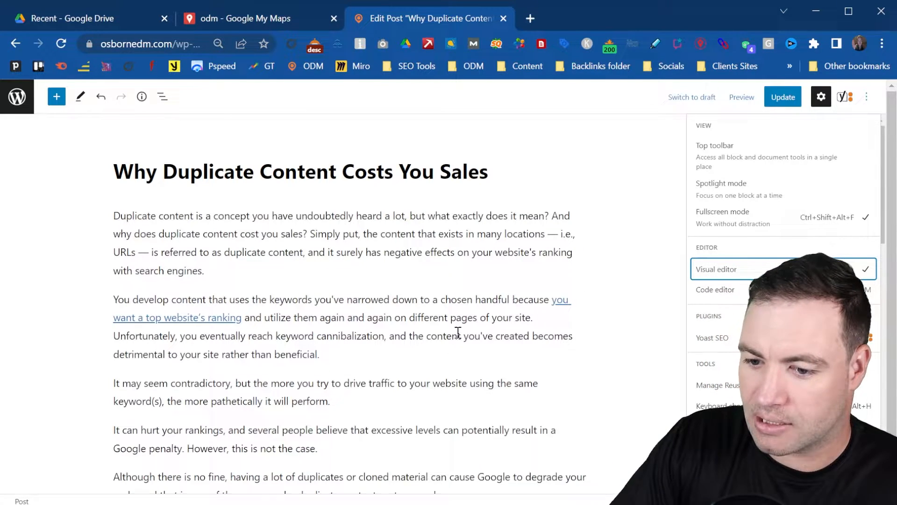
Step: Switch the 'Why Duplicate Content Costs You Sales' post to the Code editor
scroll("down", 3)
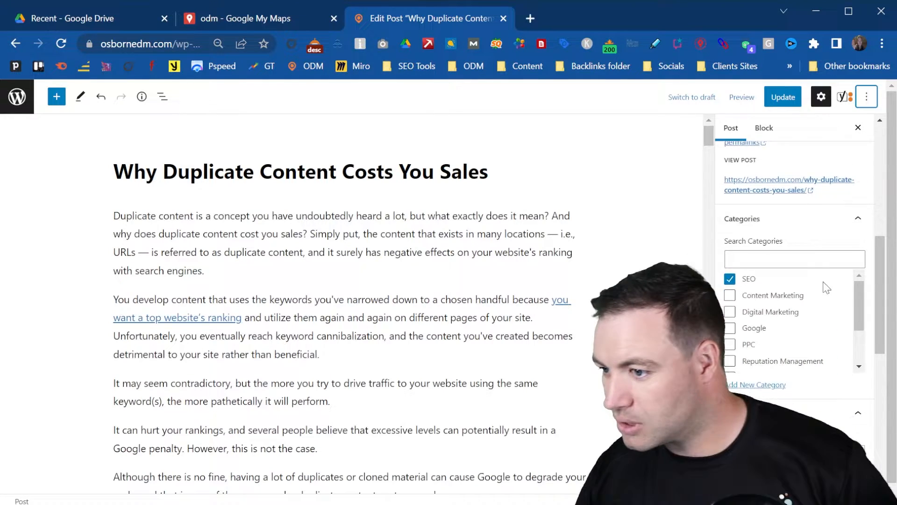
left_click(866, 96)
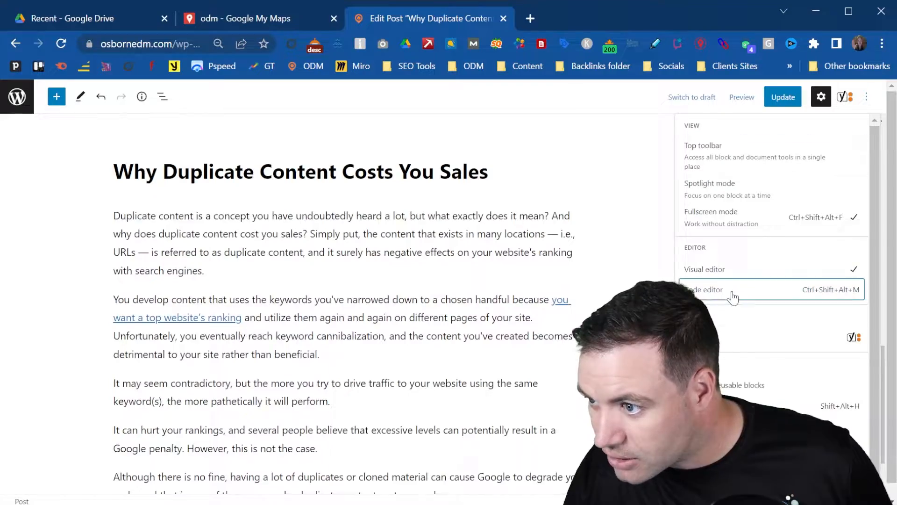
left_click(704, 290)
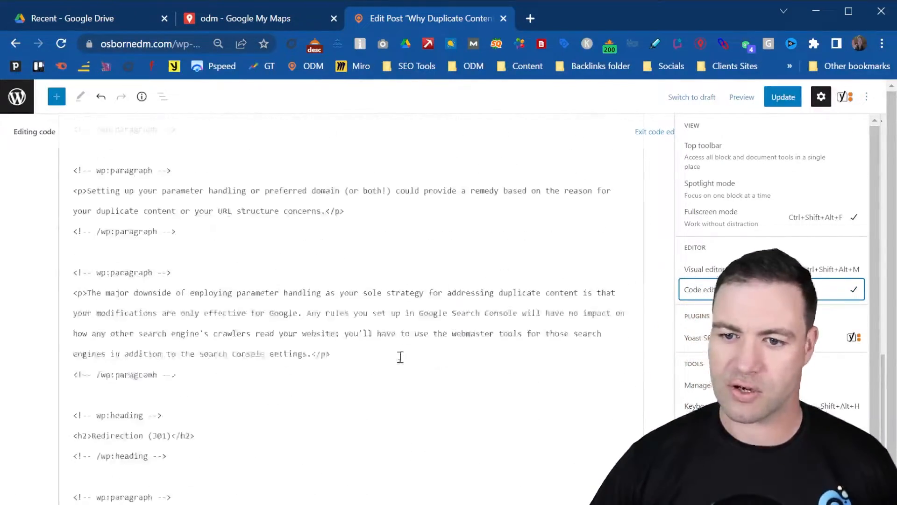
Step: Paste the map iframe after the last paragraph, change width="640" to "100%", and view the post
scroll("down", 3)
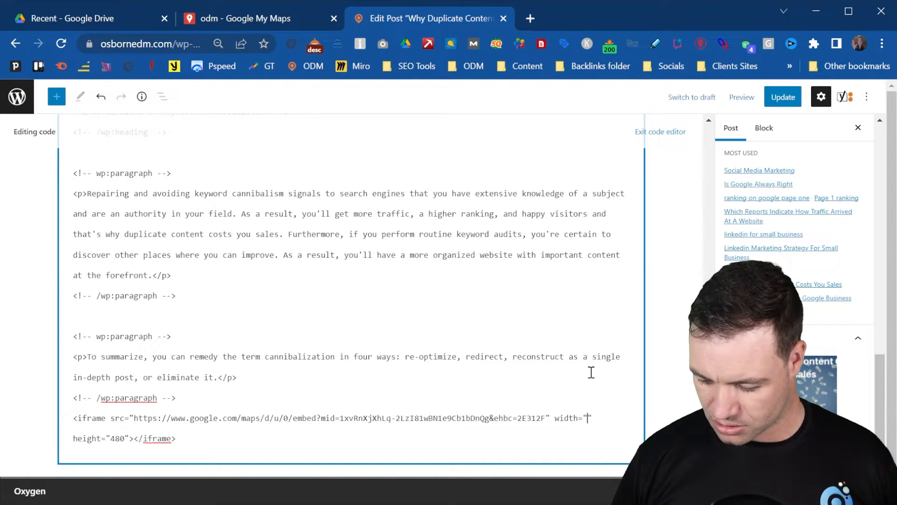
type("100%")
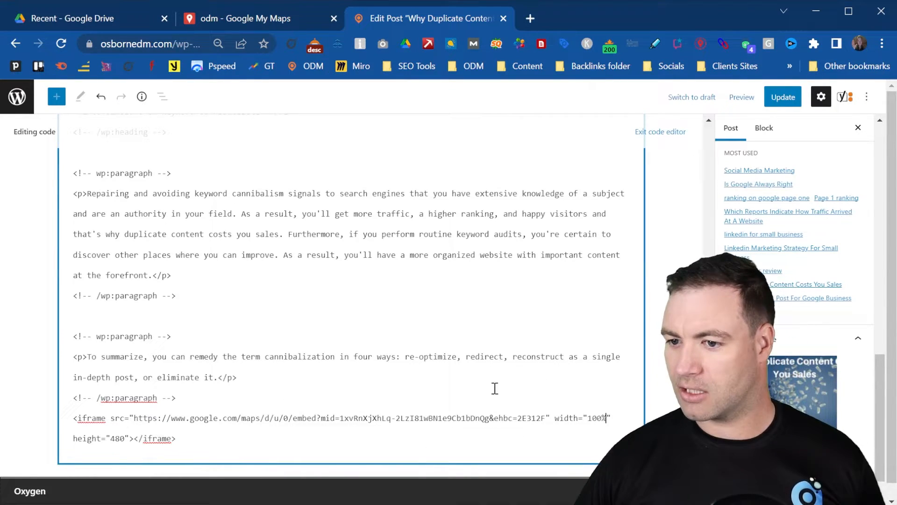
left_click(782, 96)
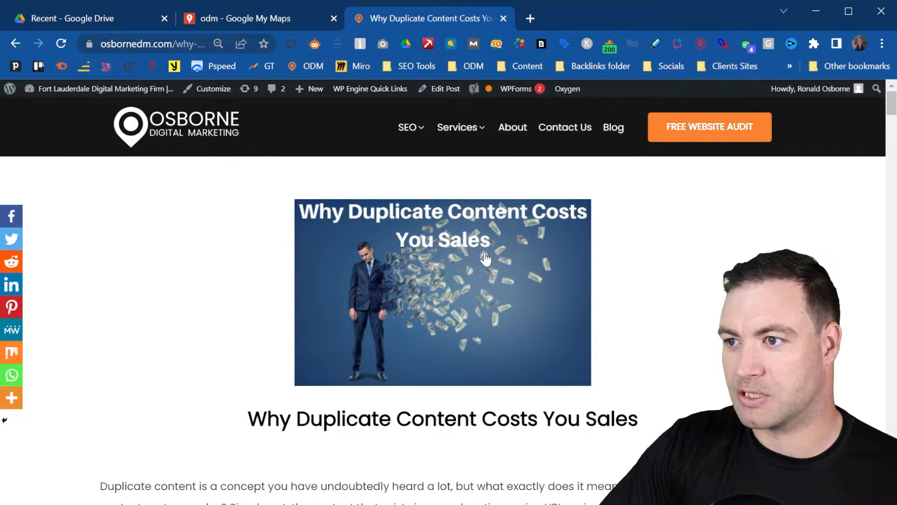
Step: Scroll the live post down to the full-width embedded Florida map
scroll("down", 3)
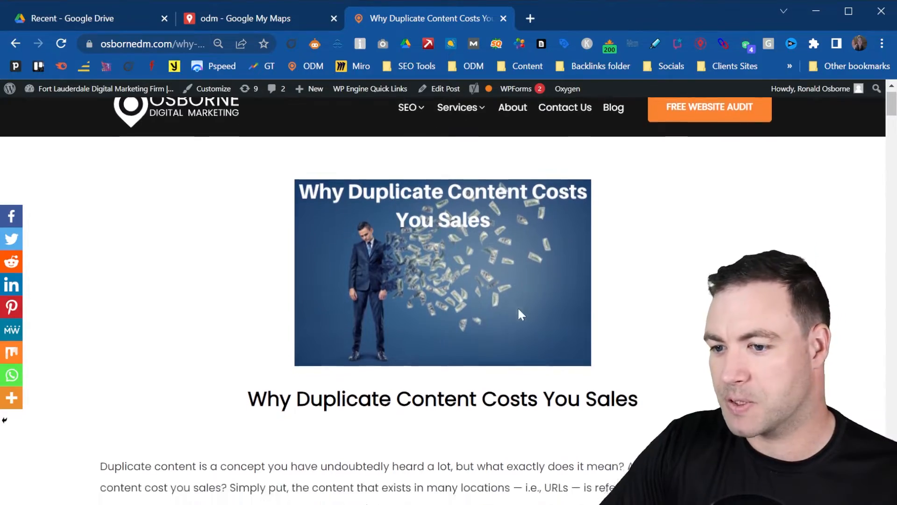
scroll("down", 3)
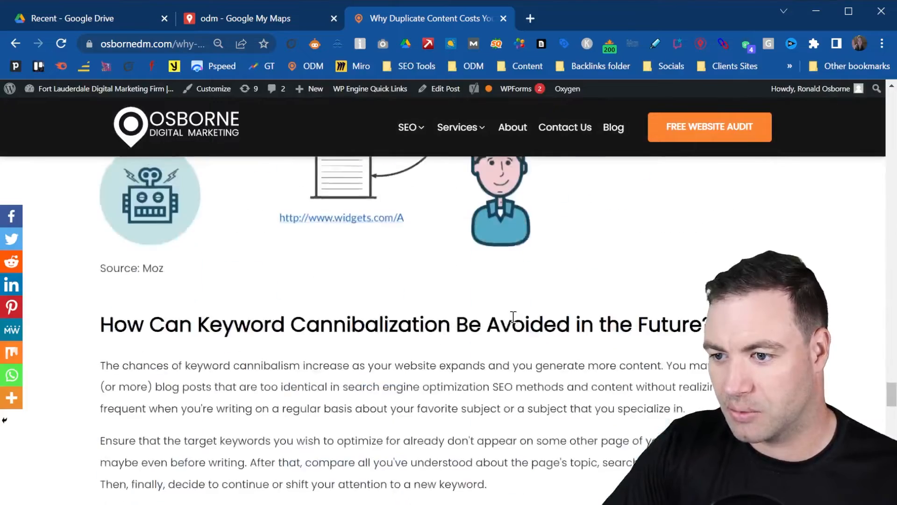
scroll("down", 3)
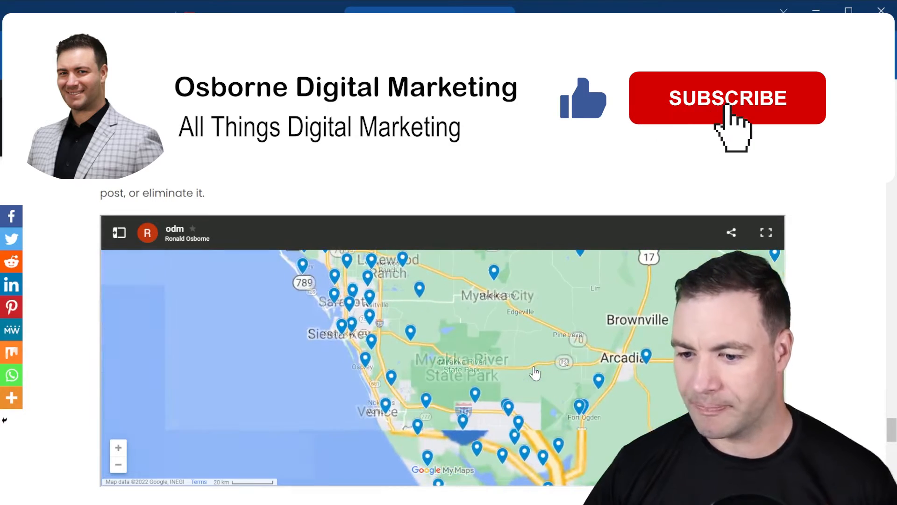
left_click(727, 98)
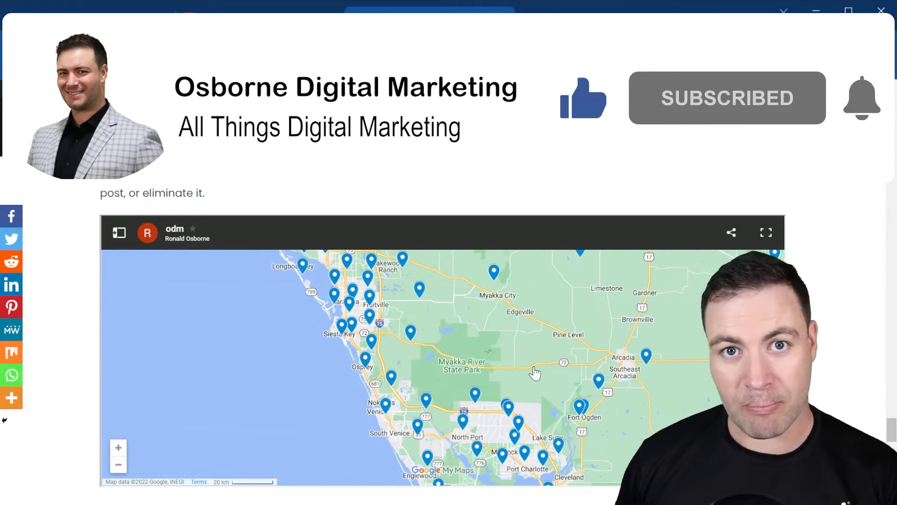